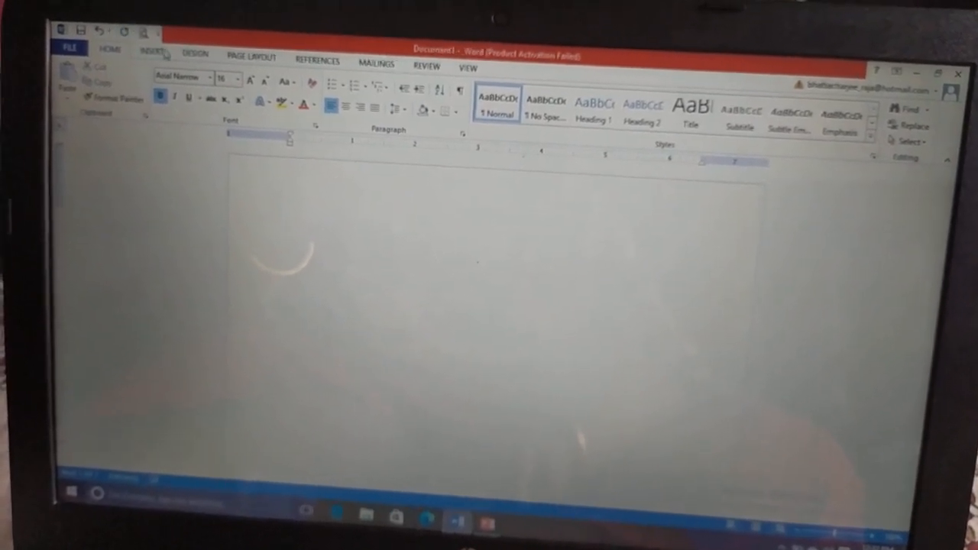
Step: Start inserting a picture from the computer via the Insert Picture dialog
click(156, 52)
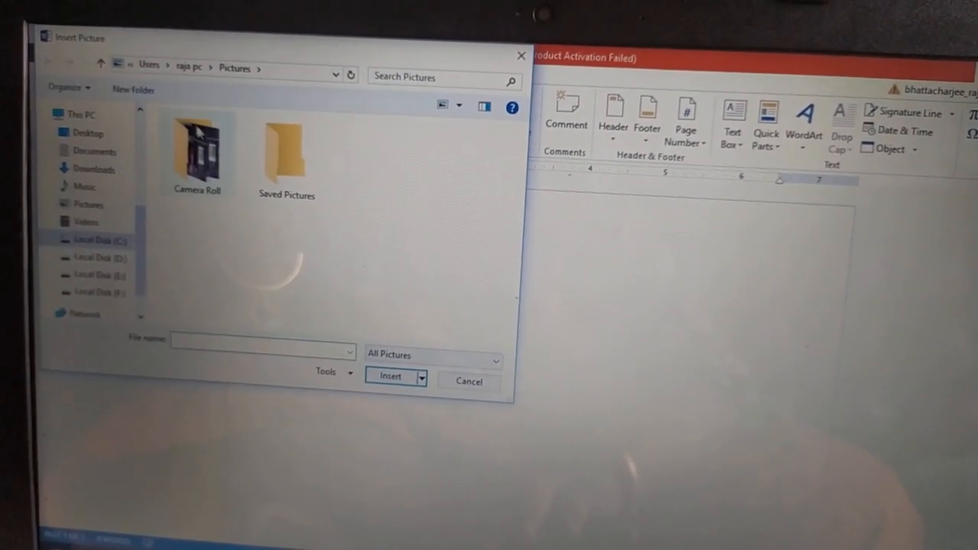
Step: Browse to Desktop > RishabhBDMI and insert the apple worksheet WhatsApp image
double_click(198, 152)
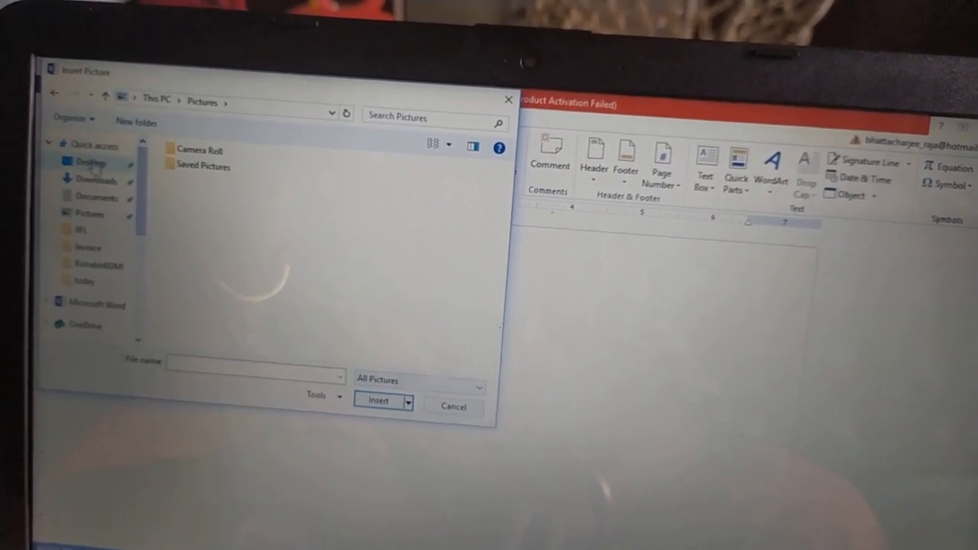
click(95, 180)
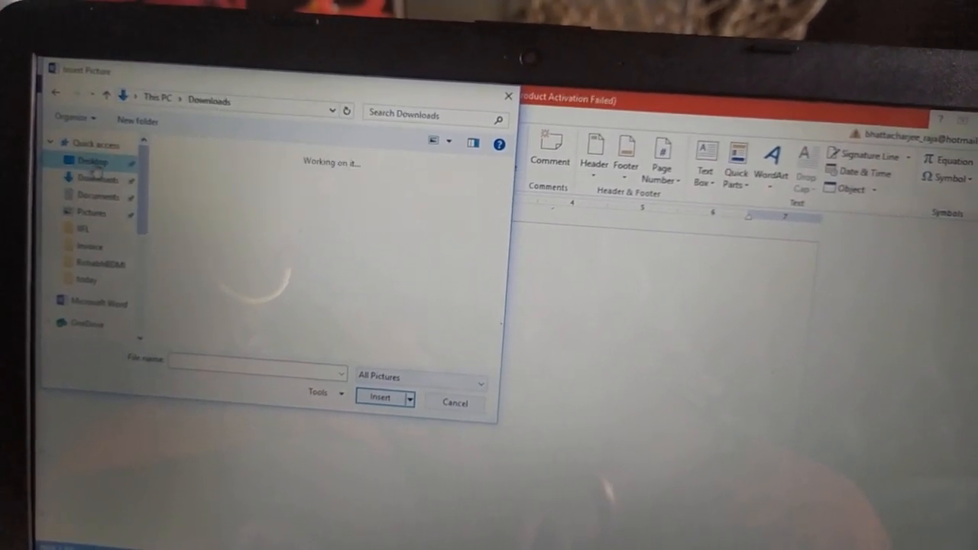
click(91, 162)
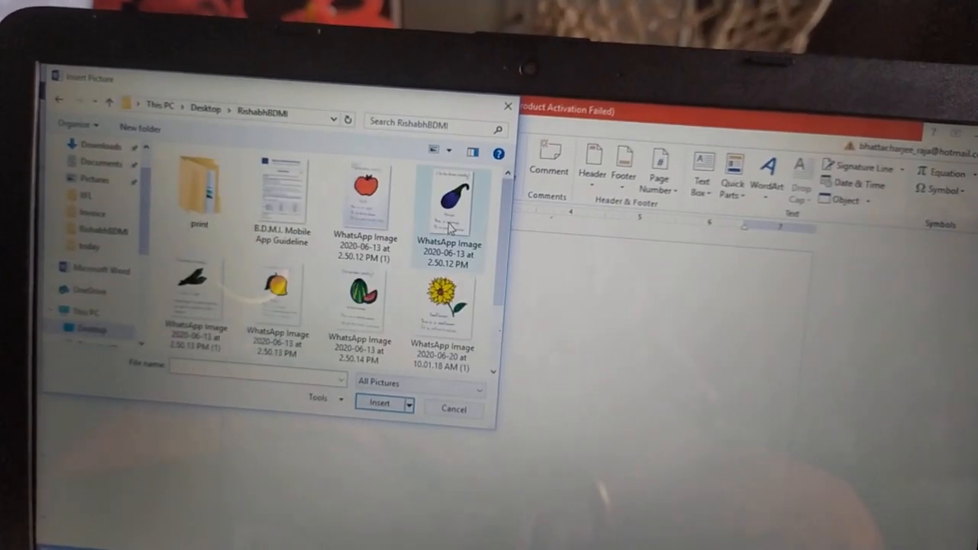
click(366, 195)
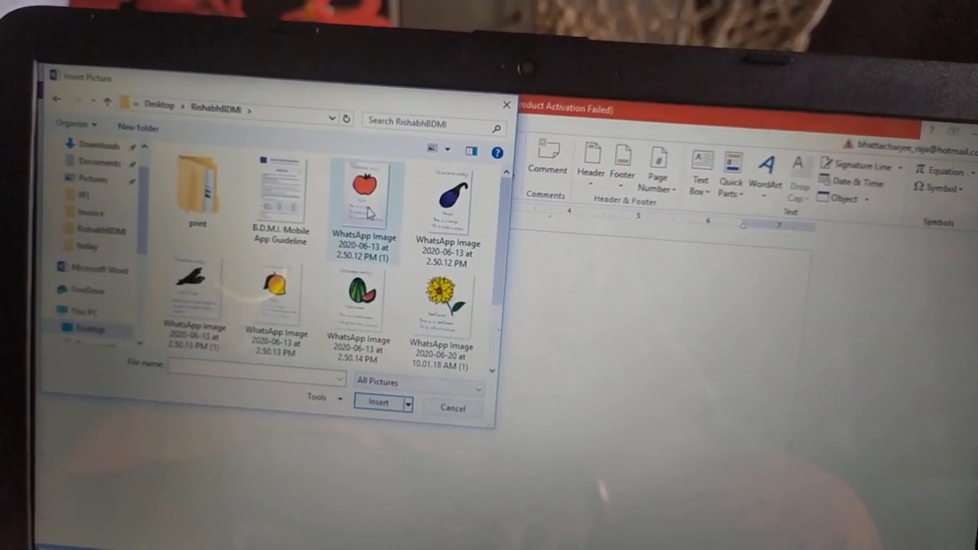
click(364, 196)
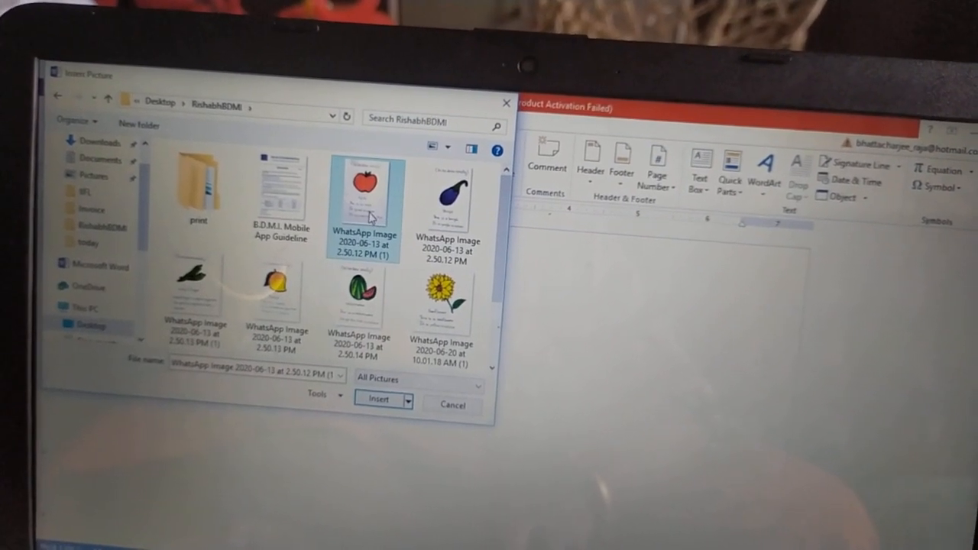
click(377, 400)
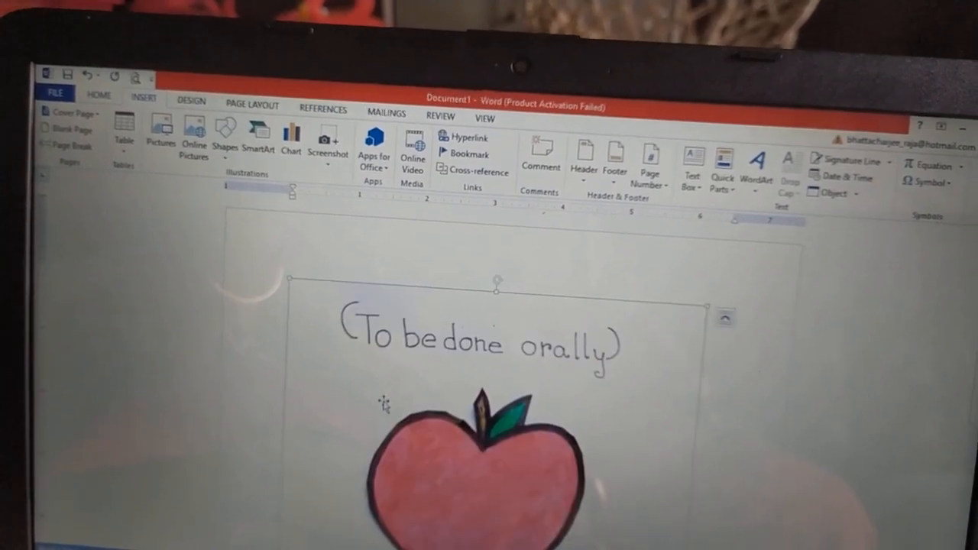
Step: Select the apple worksheet picture and shrink it so the whole worksheet fits
click(473, 451)
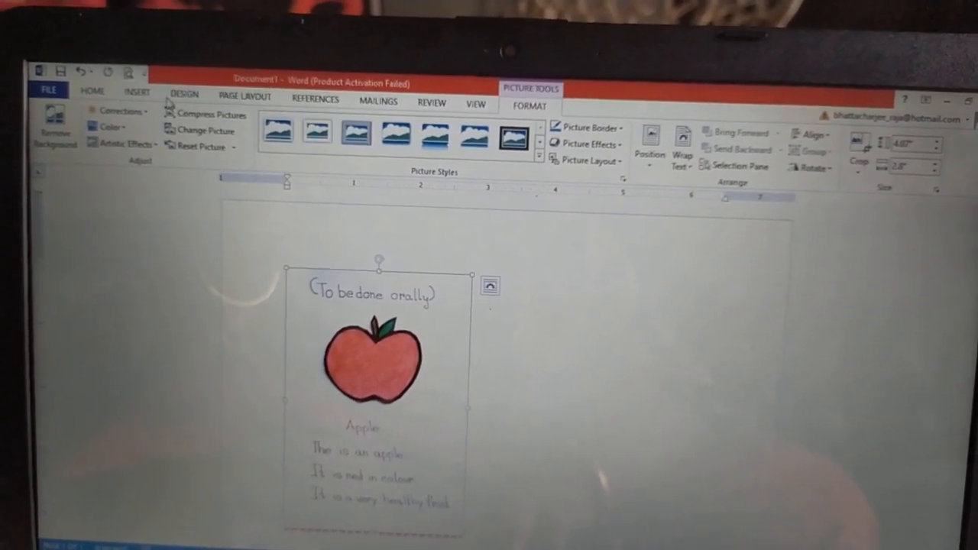
Step: Bring up the Online Pictures window offering Bing Image Search and OneDrive
click(136, 92)
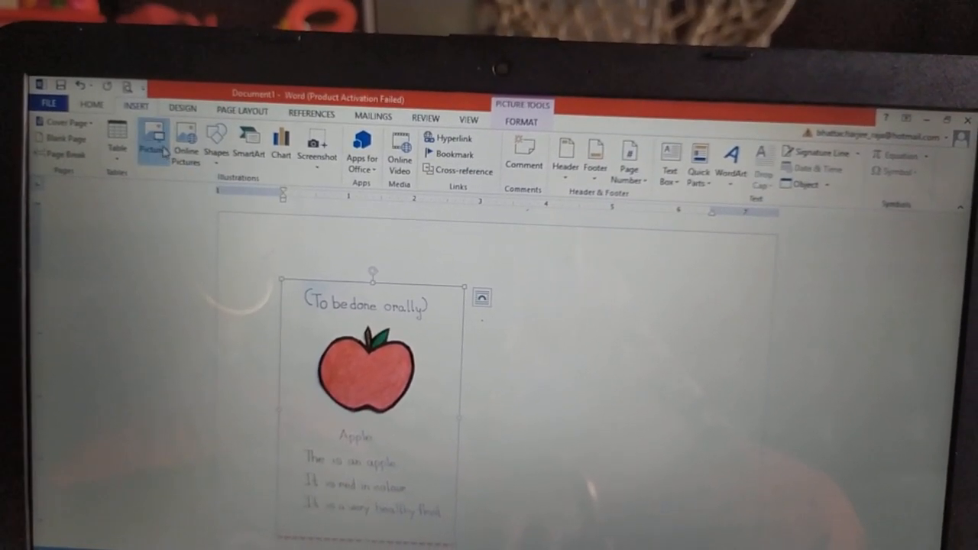
mouse_move(185, 150)
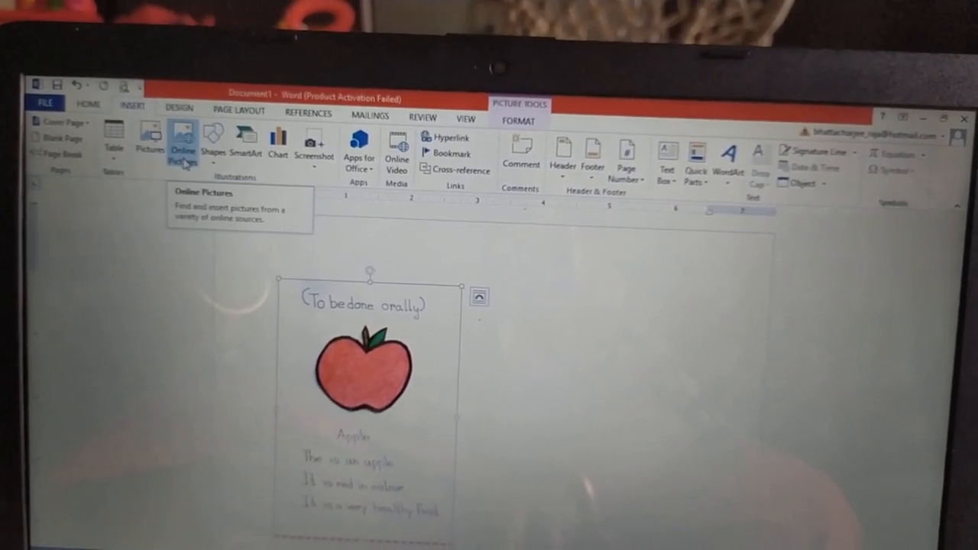
click(184, 150)
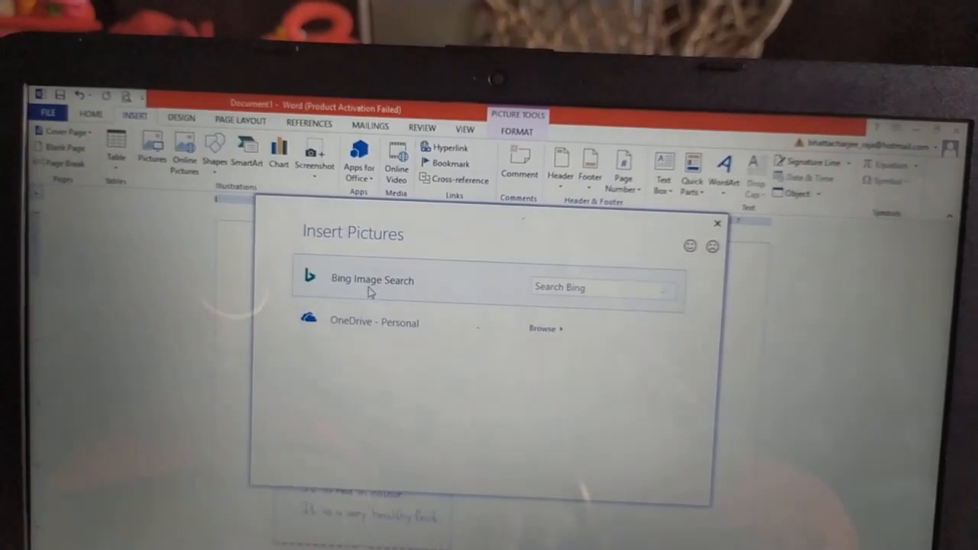
Step: Search Bing's Sunflowers category and insert the cartoon sunflower clip-art
click(373, 279)
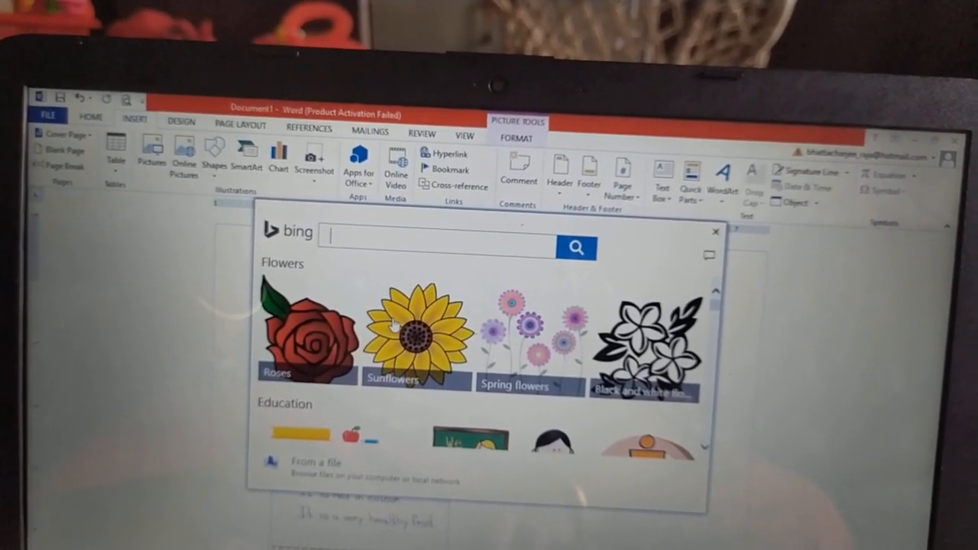
click(416, 336)
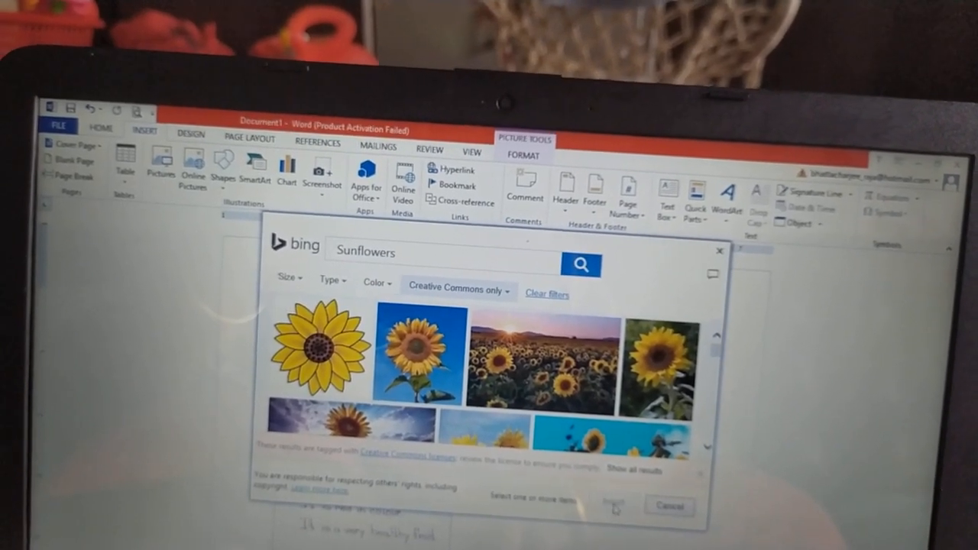
click(611, 505)
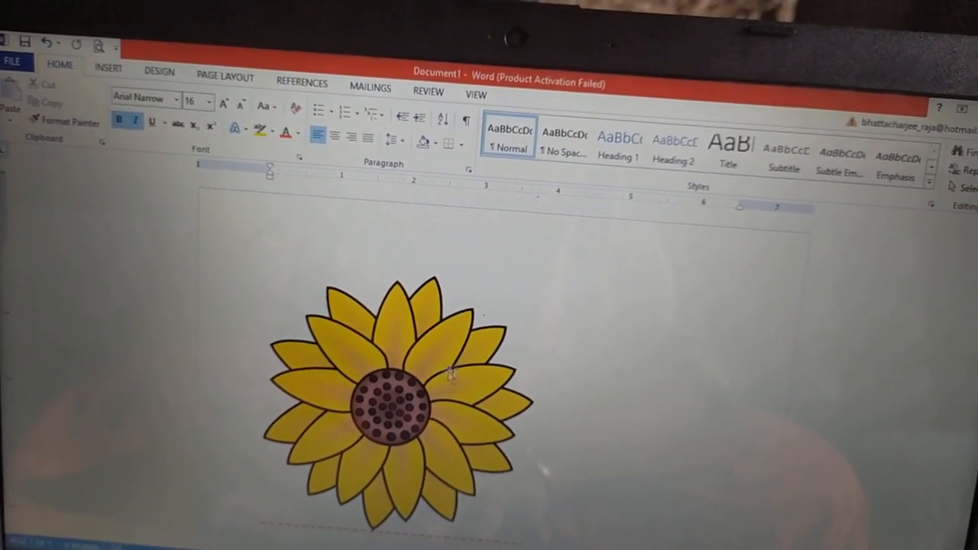
Step: Apply a thick light framed picture style and recolour the sunflower to a washed-out pink tone
click(401, 367)
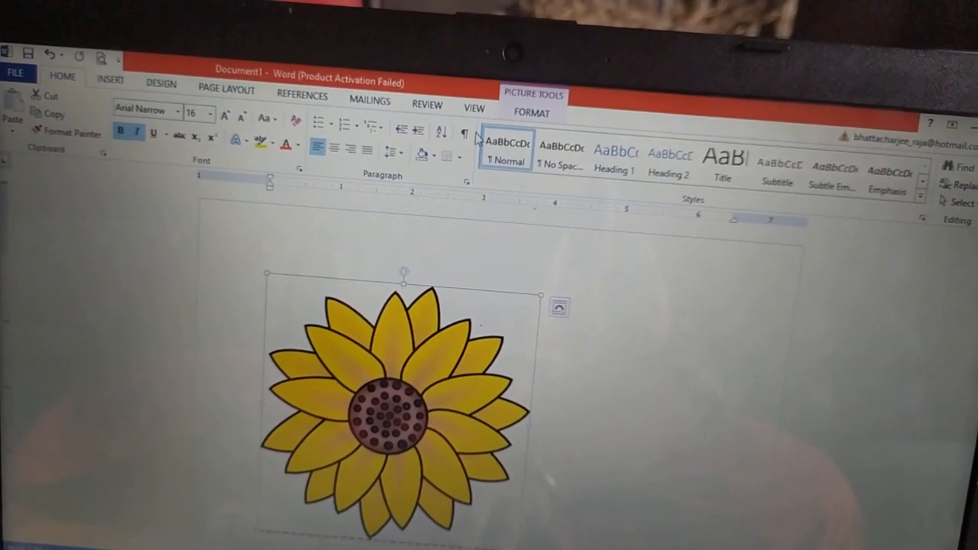
click(532, 113)
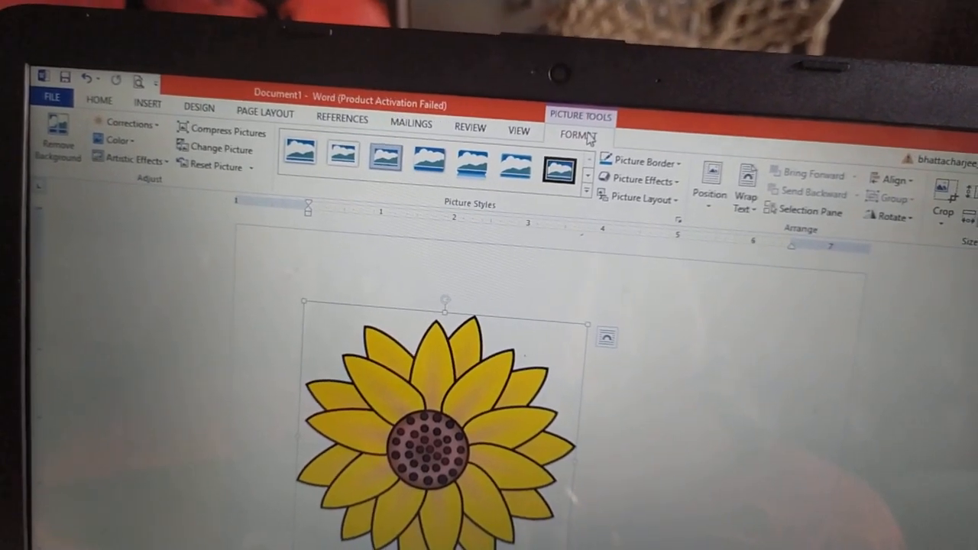
click(57, 140)
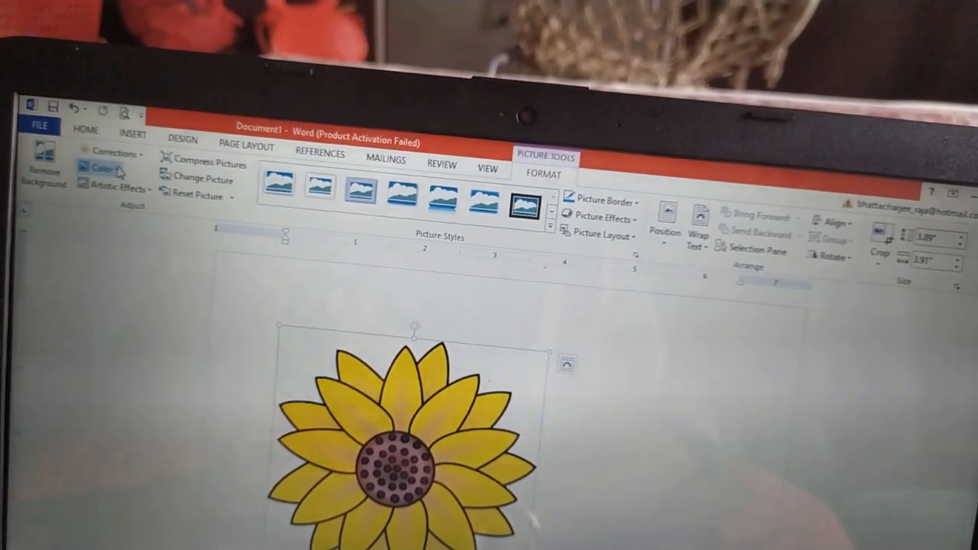
click(104, 168)
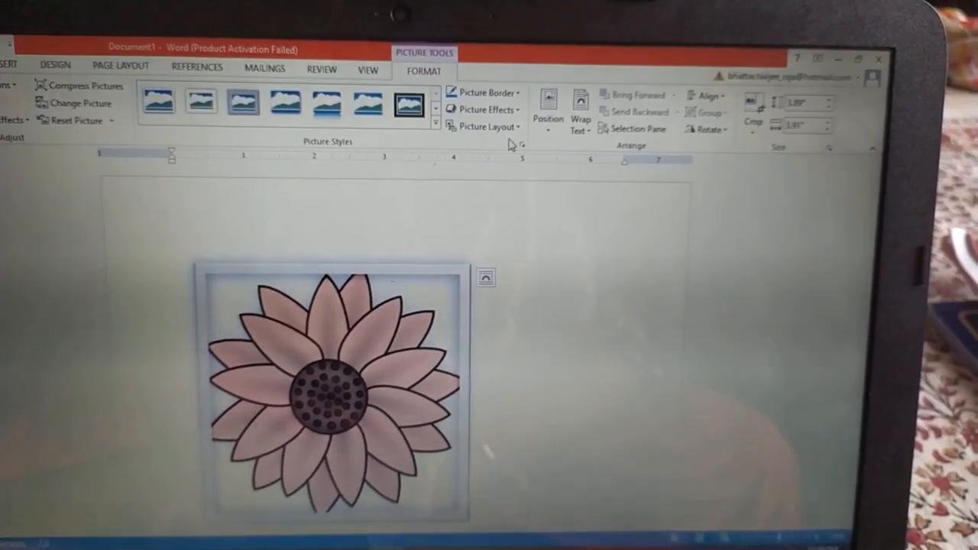
mouse_move(490, 110)
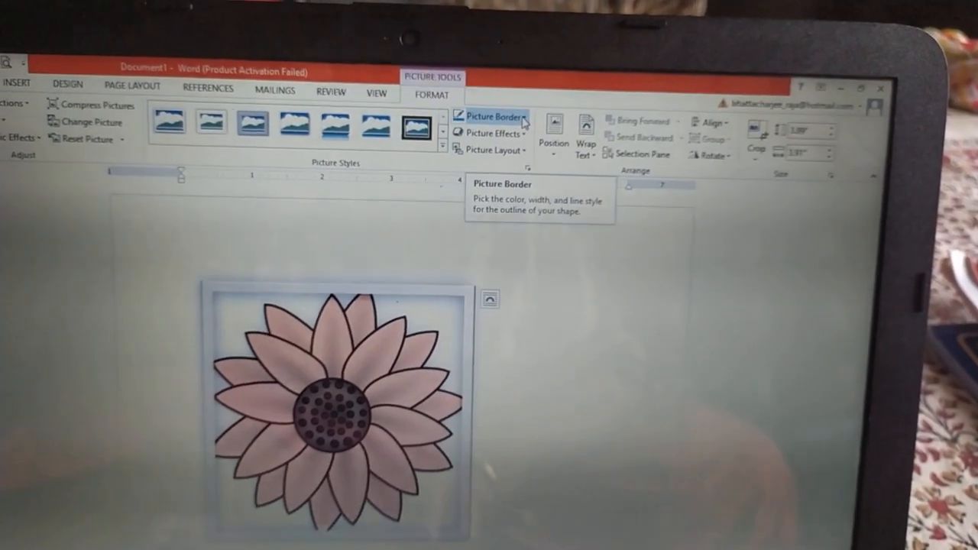
Step: Give the sunflower picture a yellow border and browse the picture effects
click(492, 116)
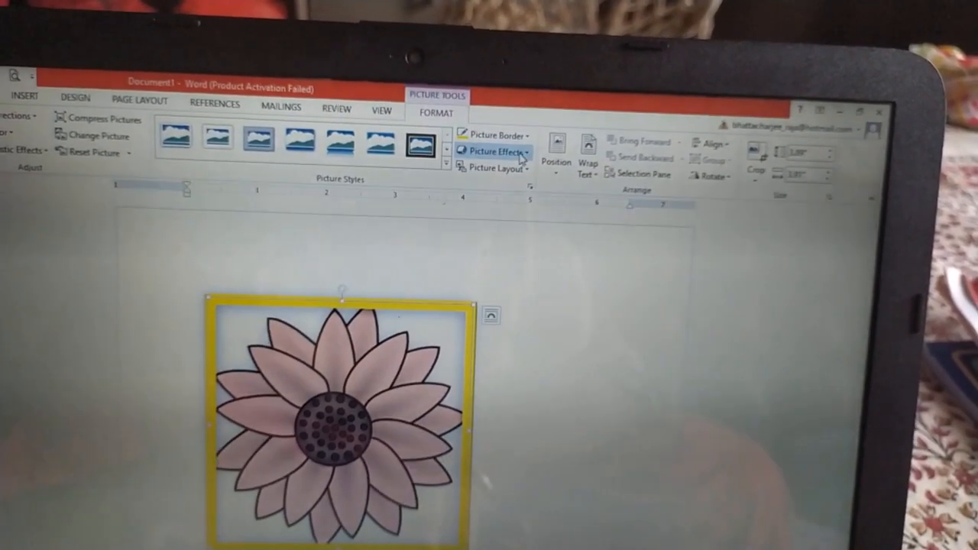
click(492, 152)
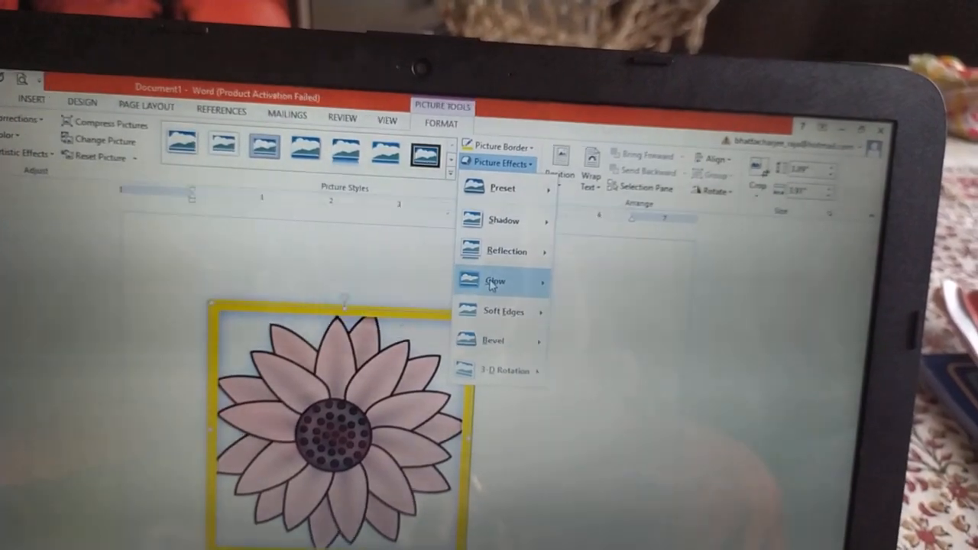
mouse_move(496, 284)
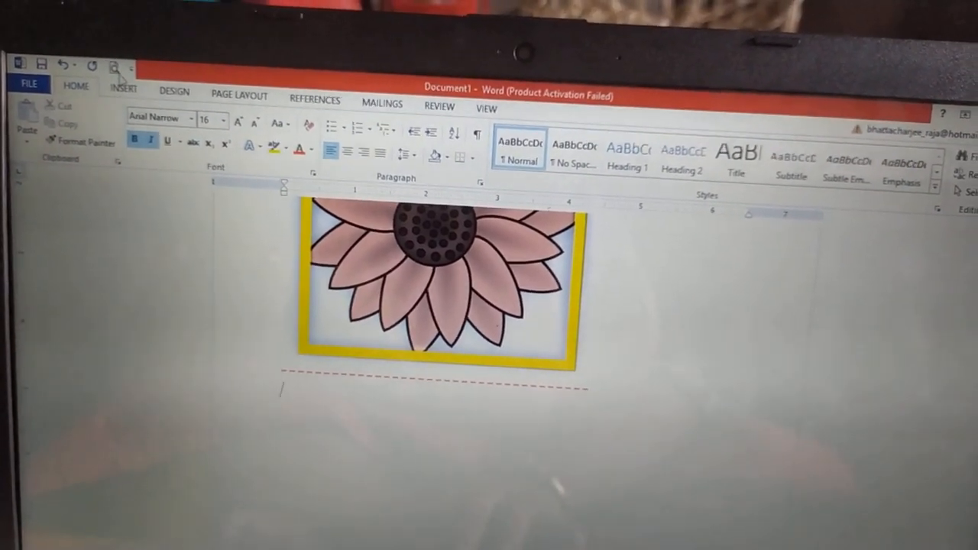
Step: Show the Screenshot dropdown listing available windows and screen clipping
click(122, 89)
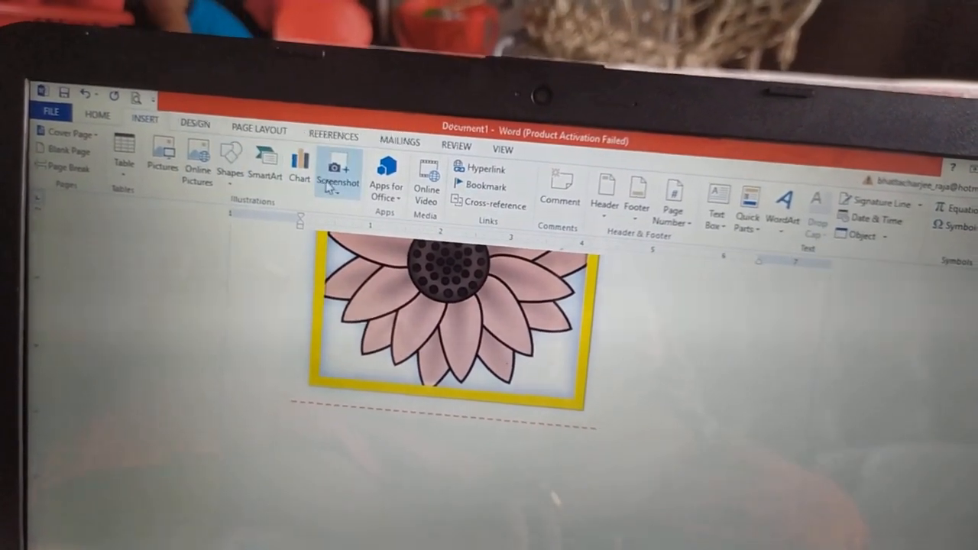
click(336, 168)
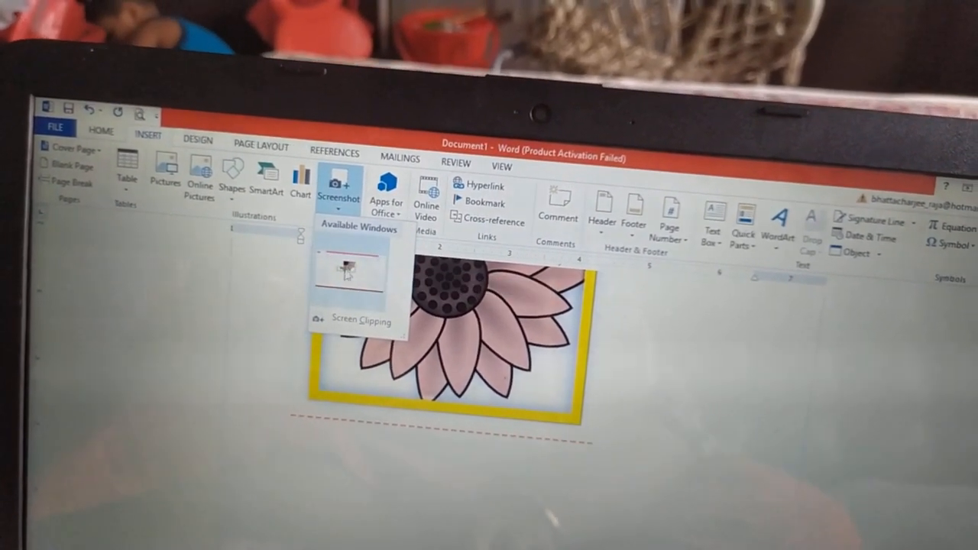
mouse_move(359, 321)
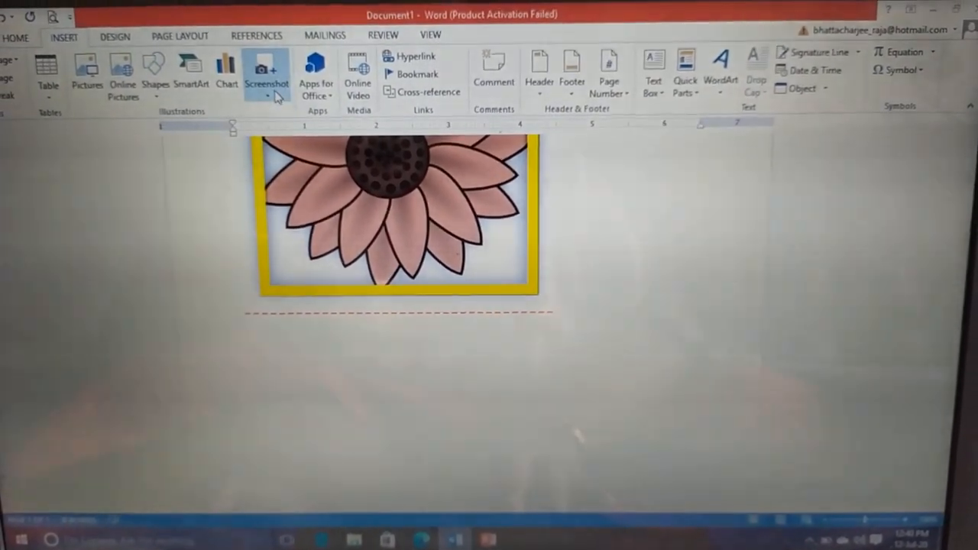
Step: Insert a screenshot of the PowerPoint 'Click to add title' window, then revisit the screenshot options
click(266, 69)
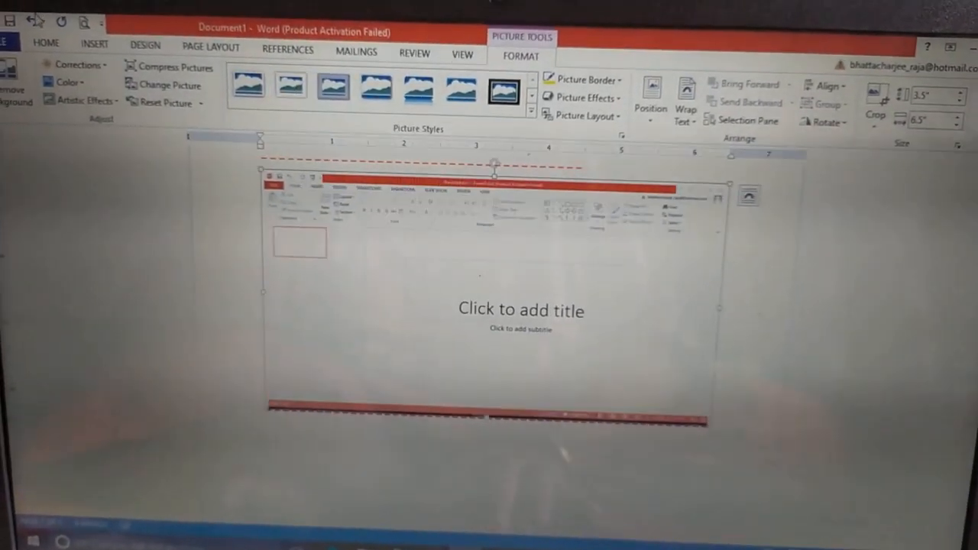
click(94, 43)
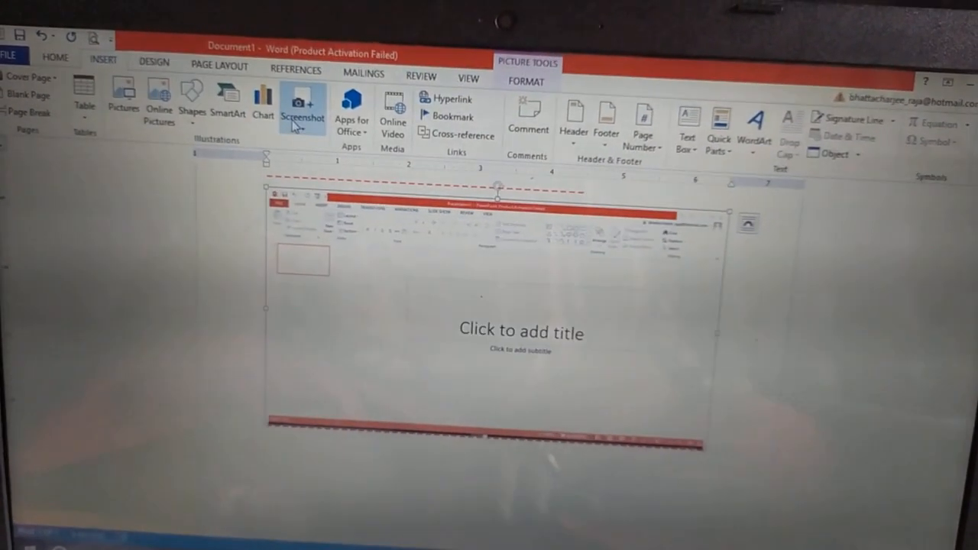
click(303, 107)
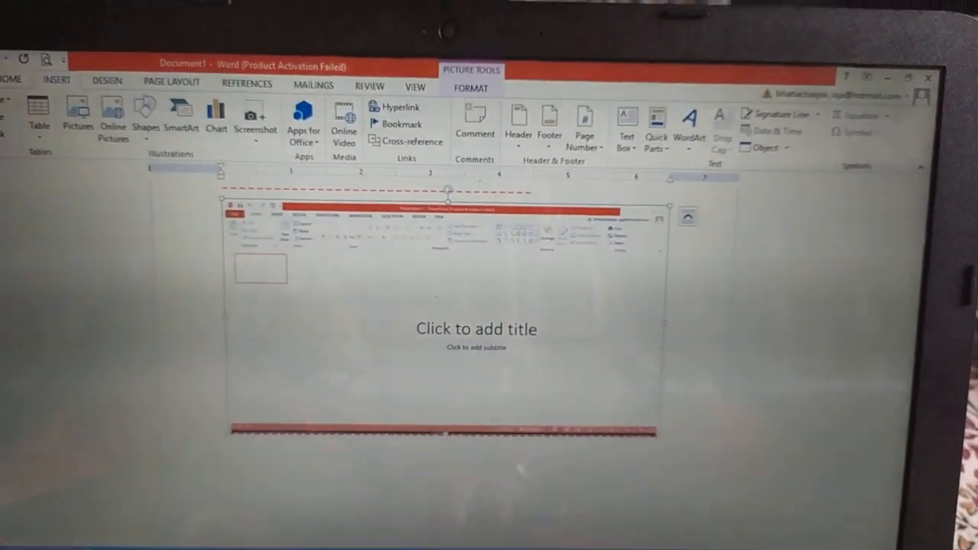
click(257, 125)
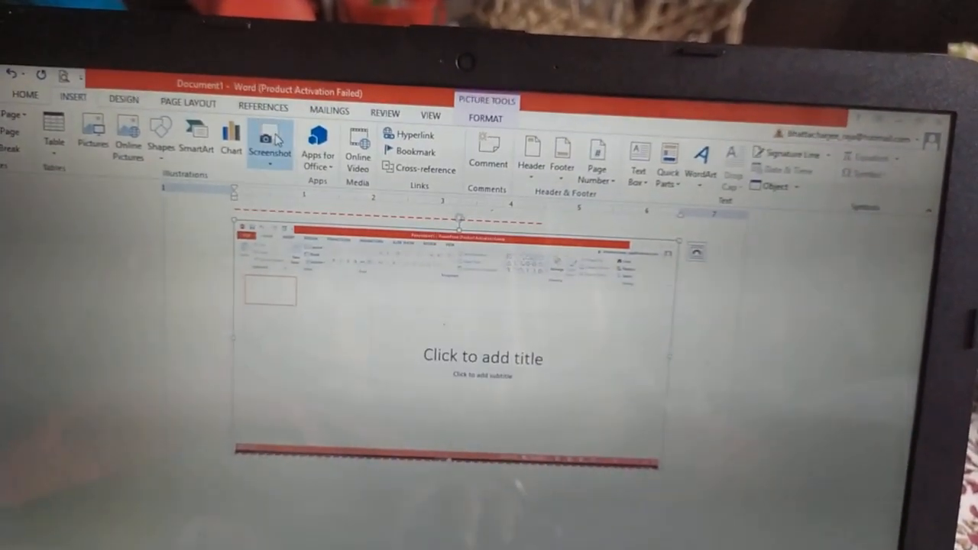
click(271, 145)
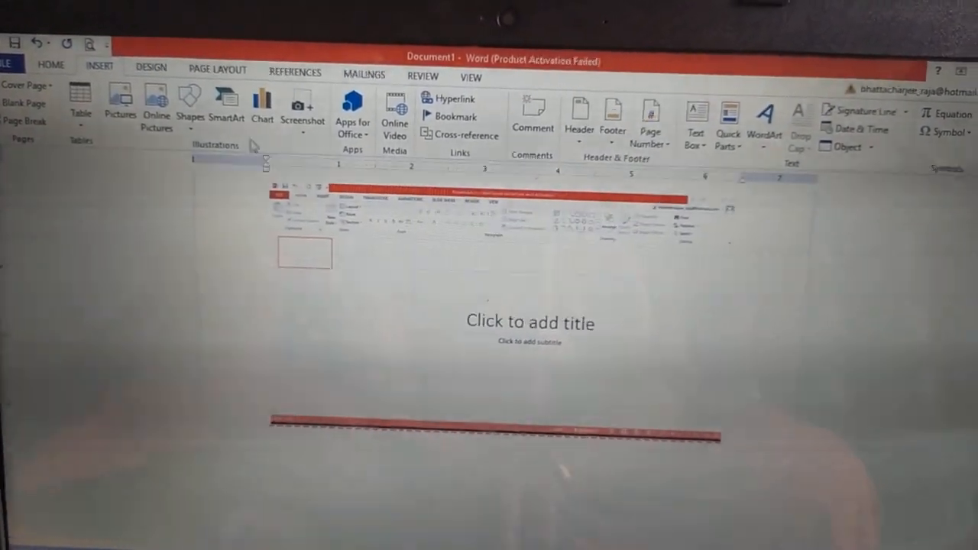
mouse_move(227, 104)
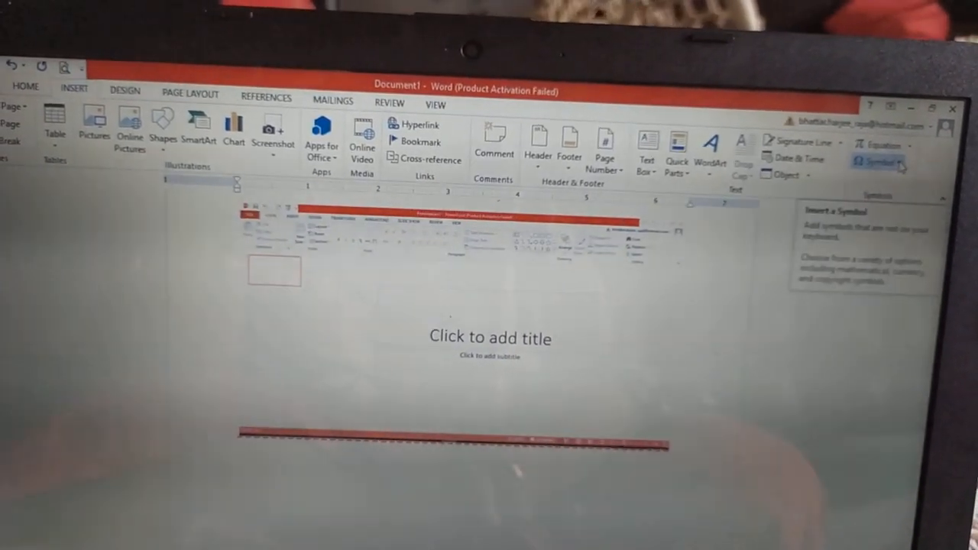
click(898, 160)
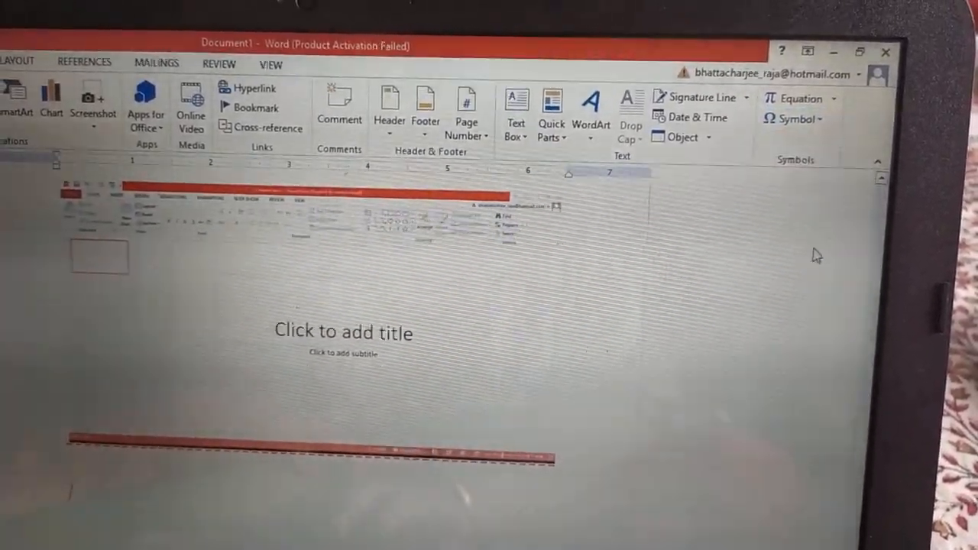
Step: From More Symbols, Basic Latin subset, insert a dollar sign below the screenshot
click(795, 120)
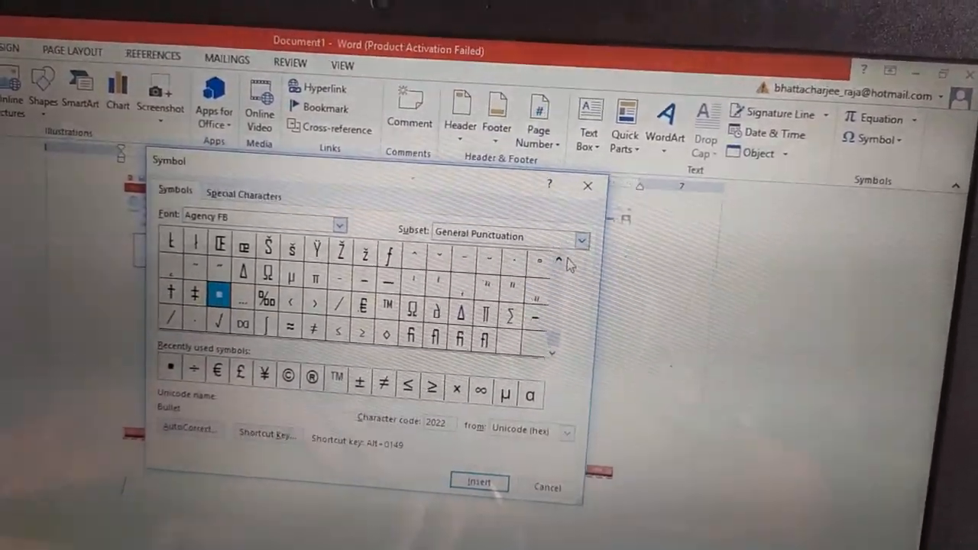
click(553, 257)
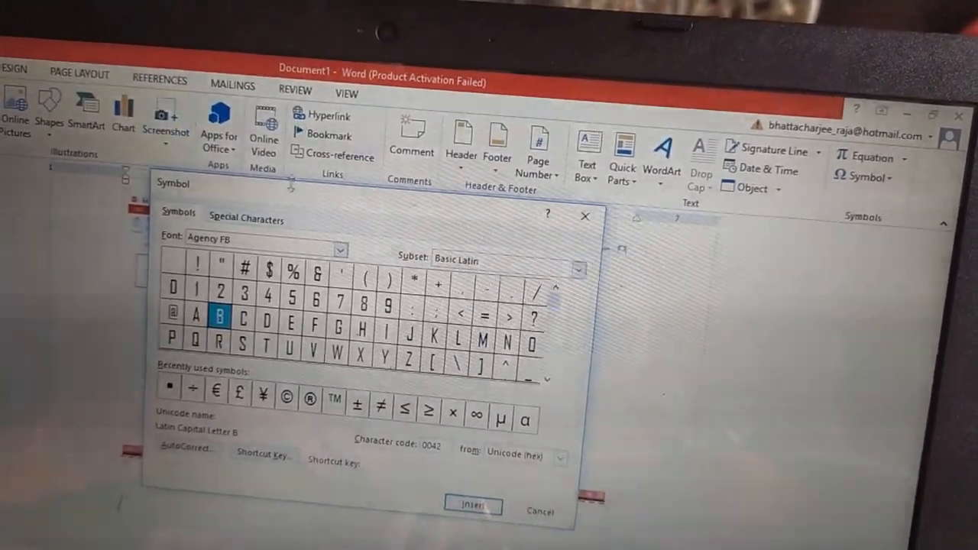
click(270, 272)
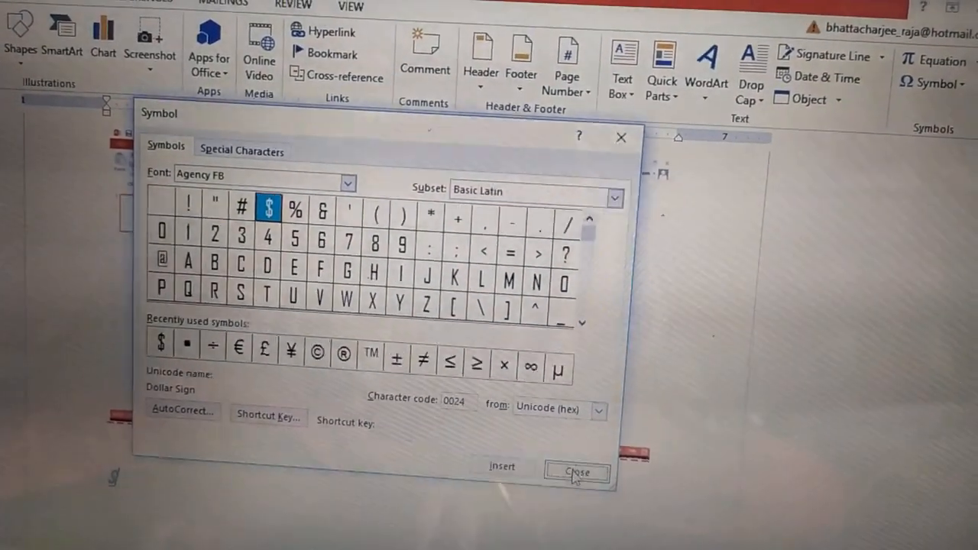
click(576, 471)
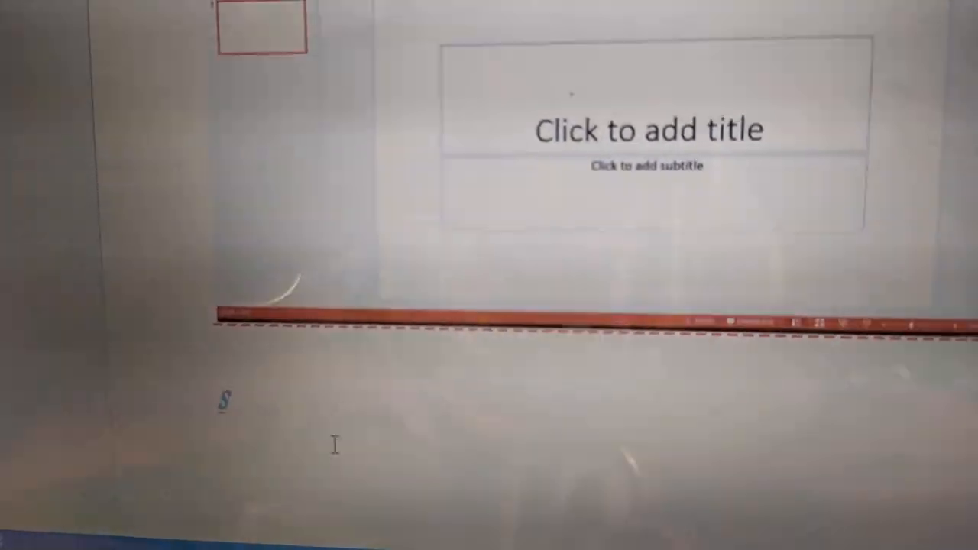